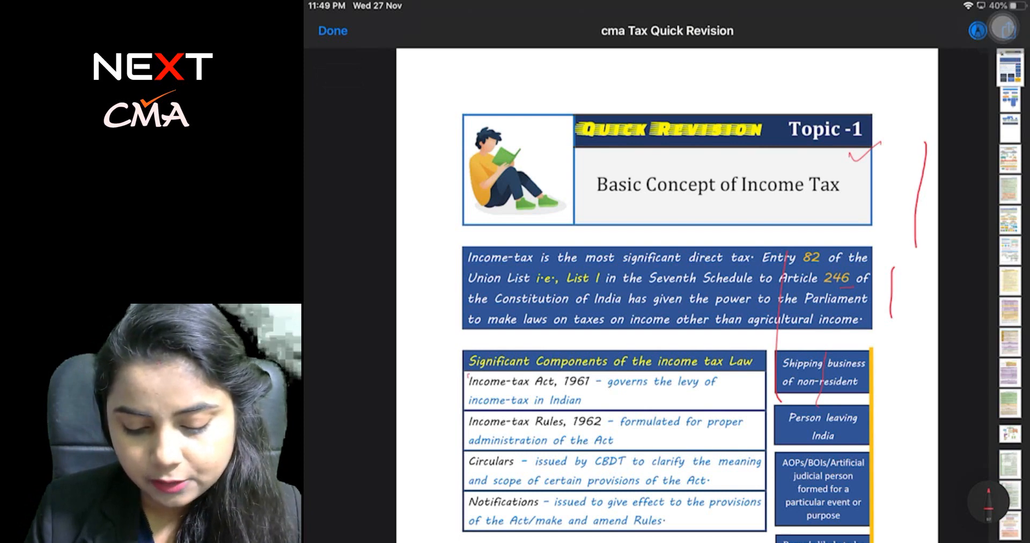
Advance the notes until the Firm/AOPs/BOIs, HUF and Company residential status charts show
drag(466, 372, 755, 367)
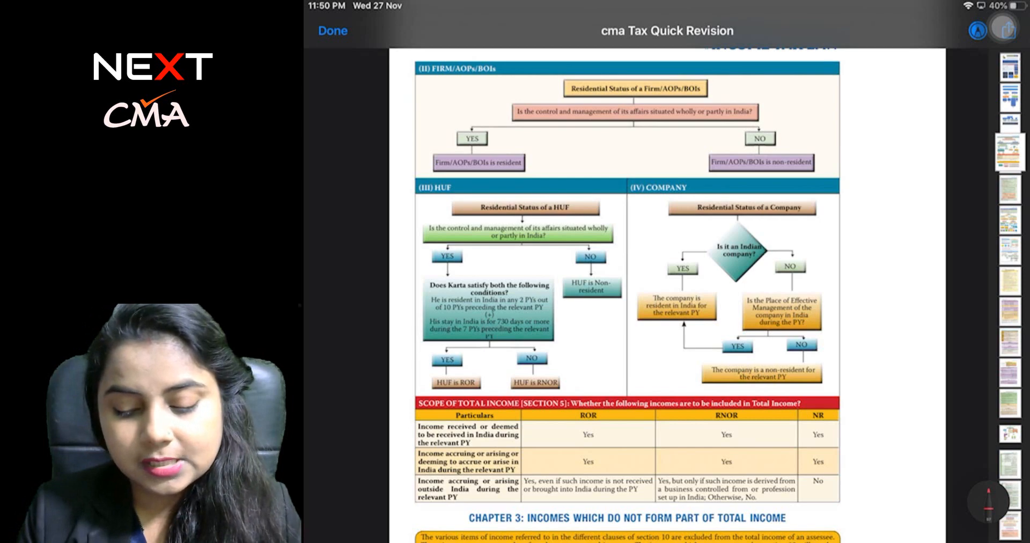
Bring the page with Table 4.1.2 leave travel concession and Fig. 4.1.3 gratuity into view
drag(718, 84, 733, 96)
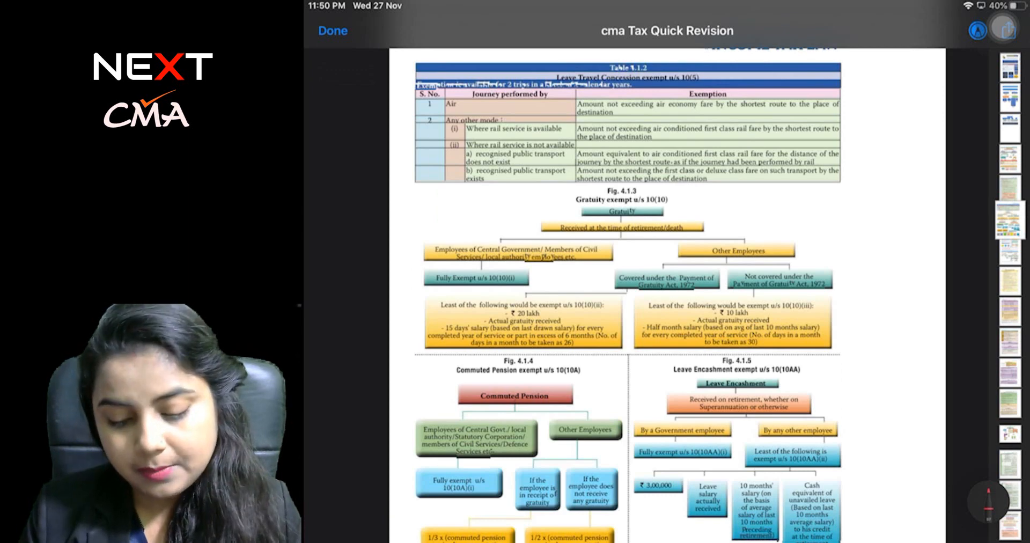
Circle 'Gratuity exempt u/s 10(10)' in red, then move to the house property page
drag(572, 194, 669, 205)
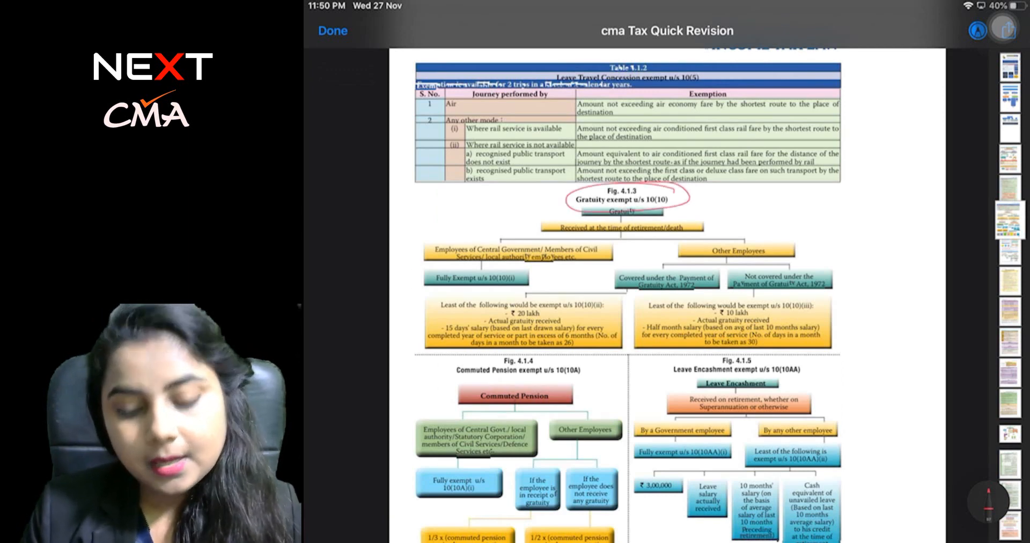
drag(460, 368, 591, 368)
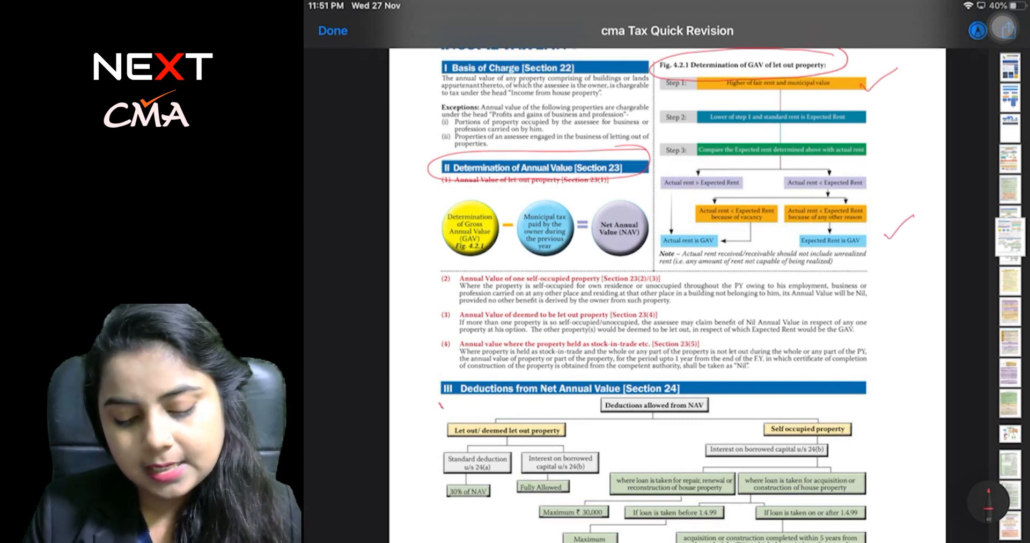
Move past pages 14-15 business deduction tables to page 16, the Unit 4: Capital Gains opener
scroll(down, 3)
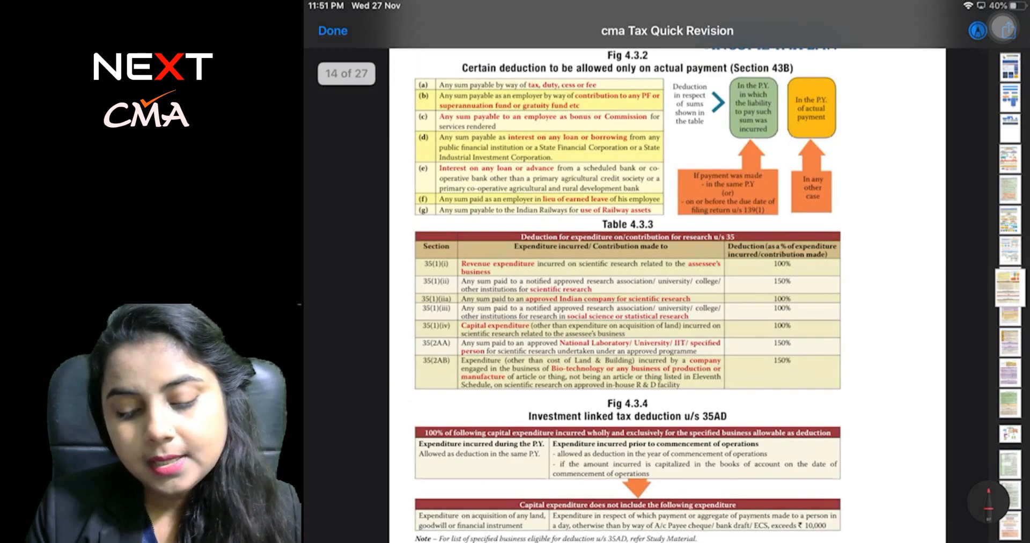
drag(460, 71, 795, 69)
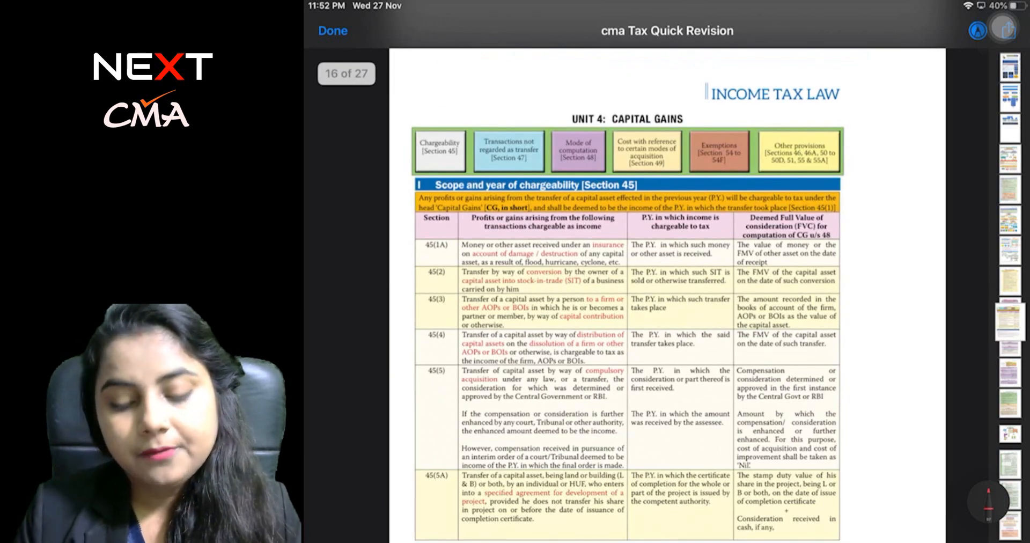
Circle 'UNIT 4: CAPITAL GAINS' in red, then move to page 18 with Tables 4.4.3 and 4.4.4
drag(571, 121, 696, 118)
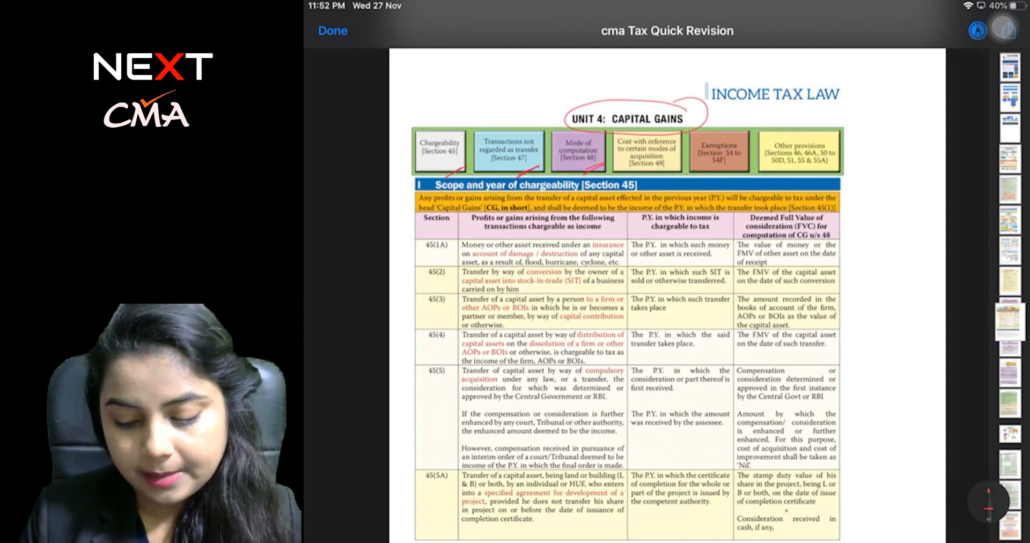
scroll(down, 3)
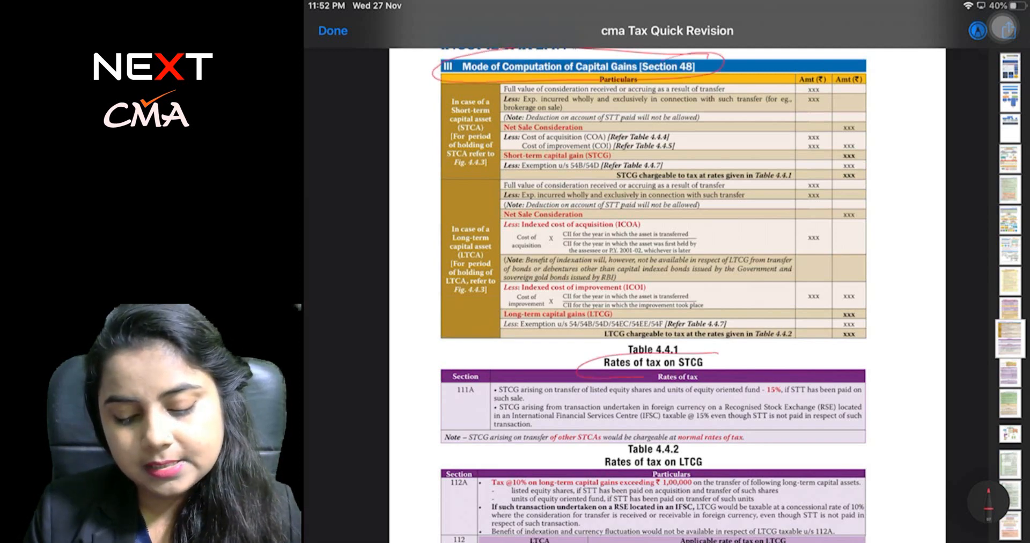
scroll(down, 3)
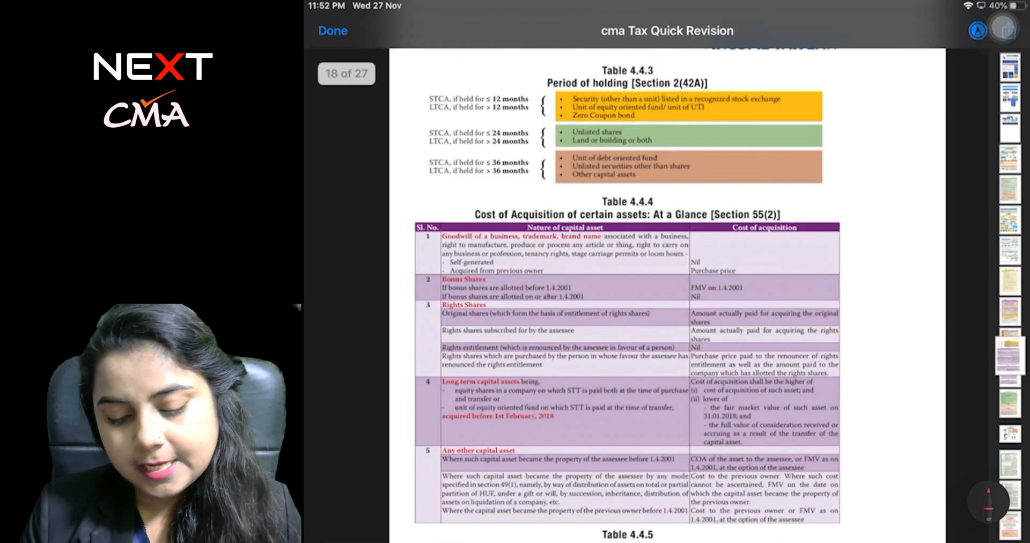